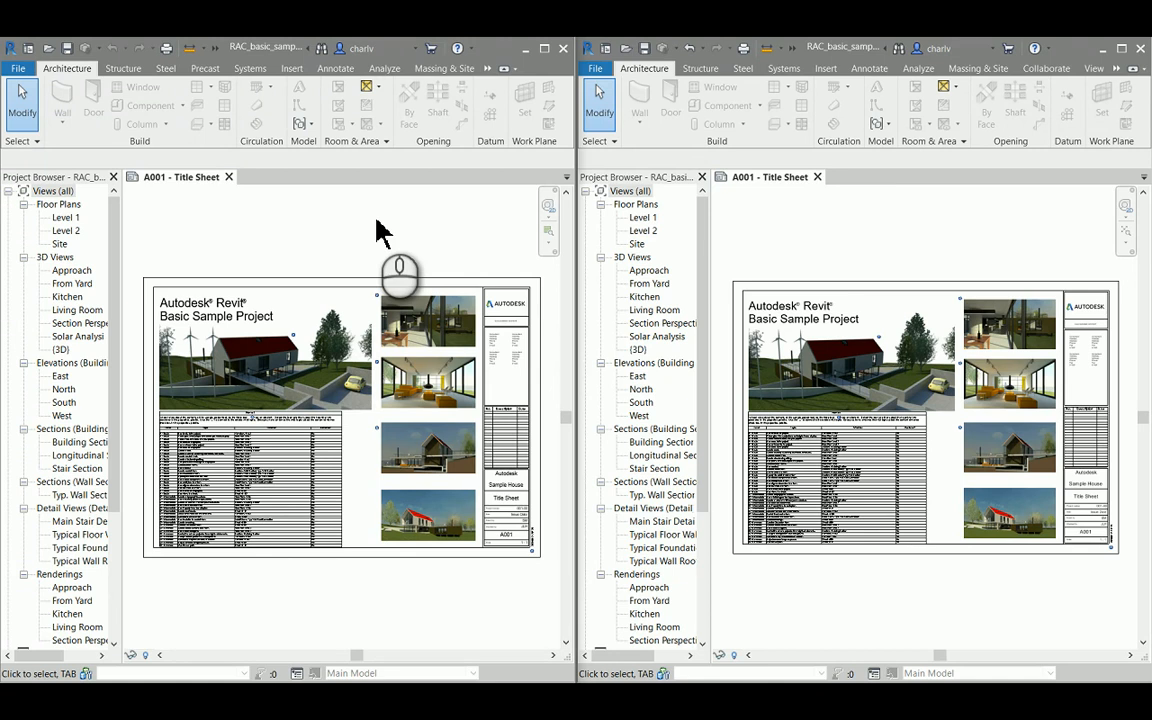
mouse_move(456, 68)
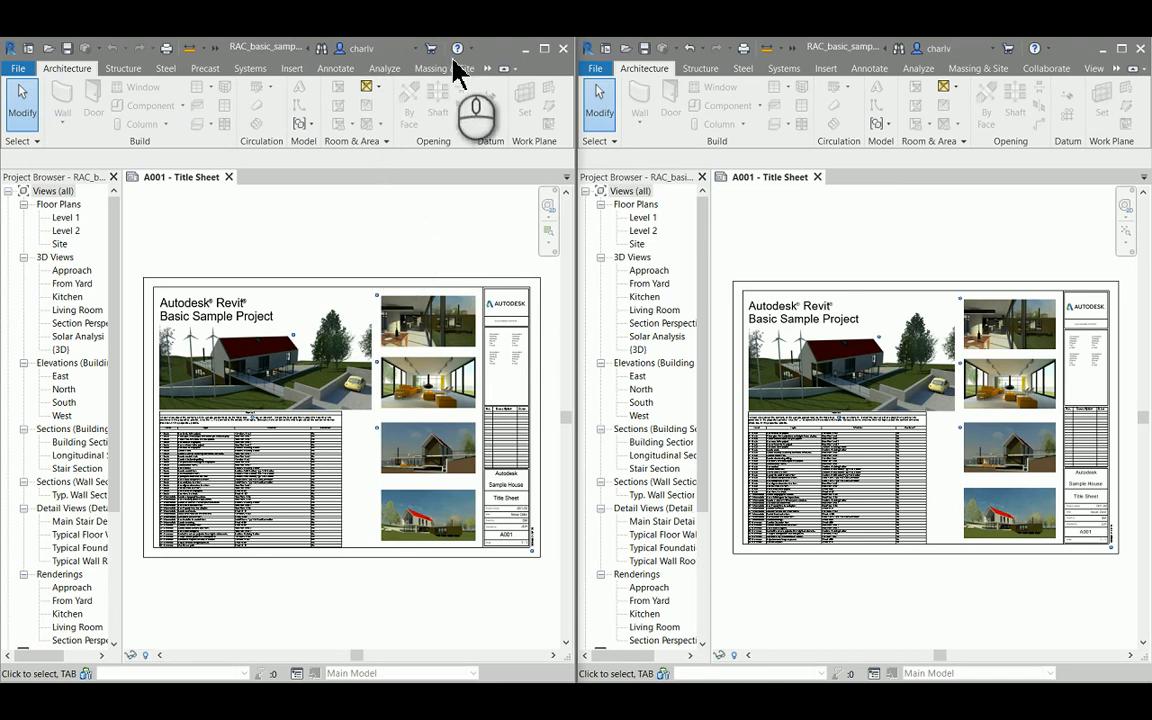
Show the sample house's 3D view in the left window in Realistic style after checking its release.
click(456, 48)
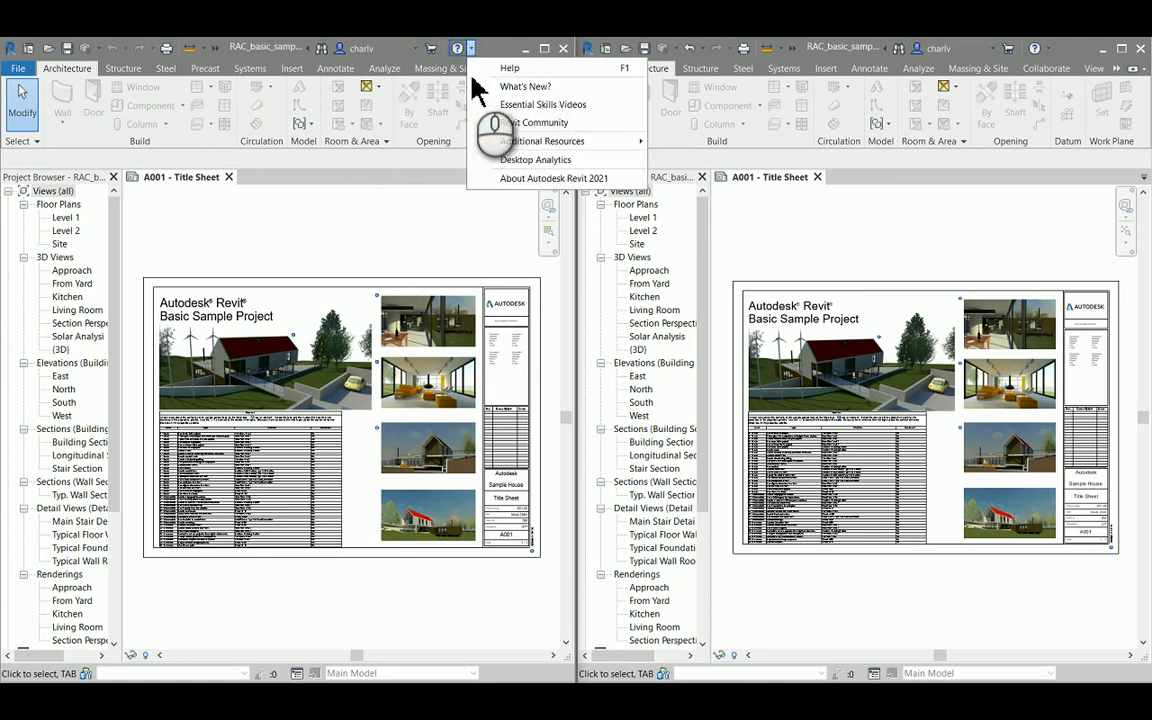
mouse_move(976, 80)
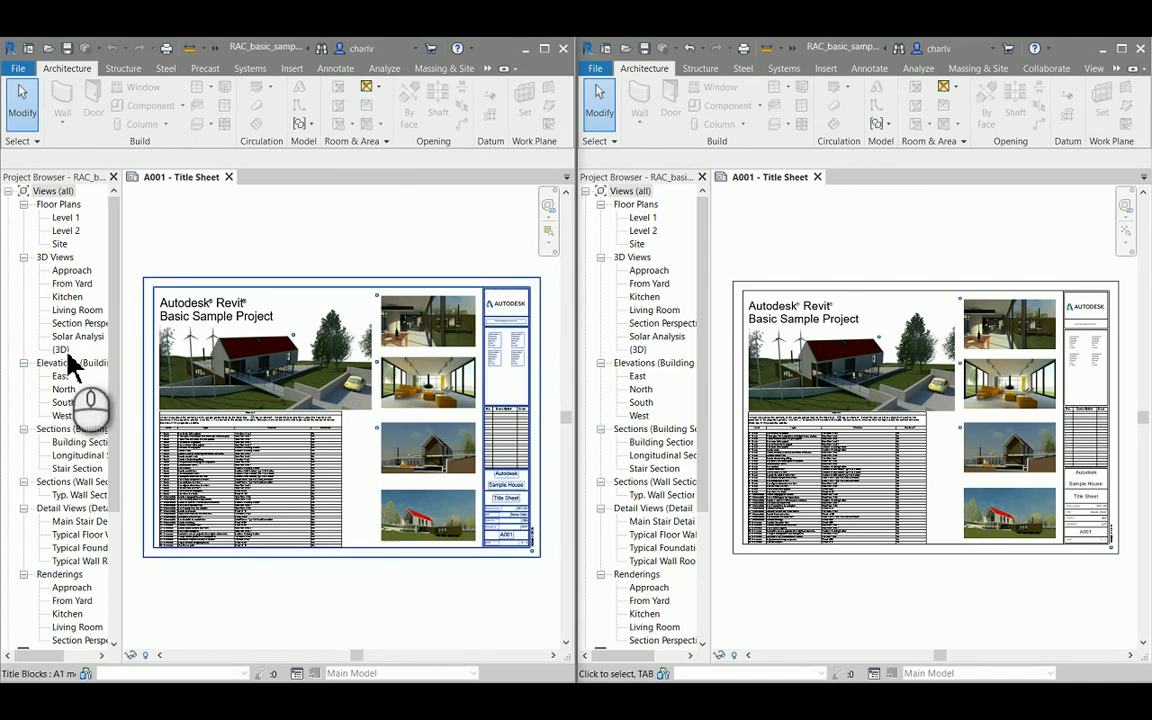
double_click(62, 348)
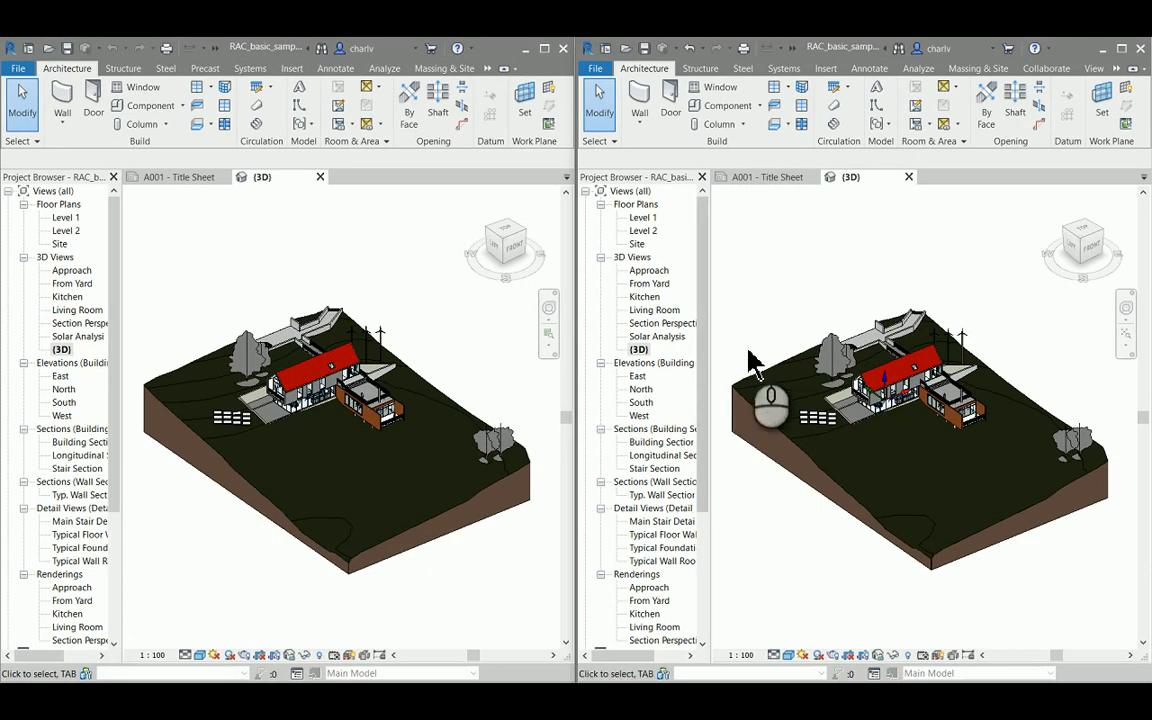
click(790, 656)
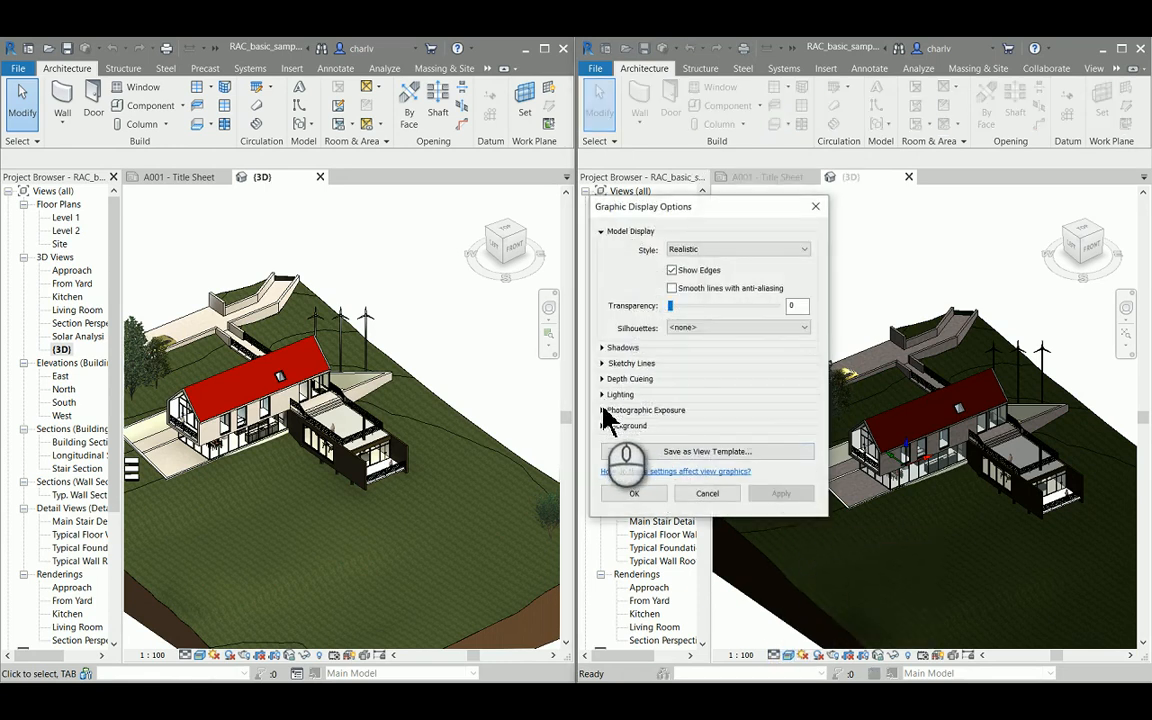
Enable Photographic Exposure in the right view's Graphic Display Options to brighten it.
click(604, 410)
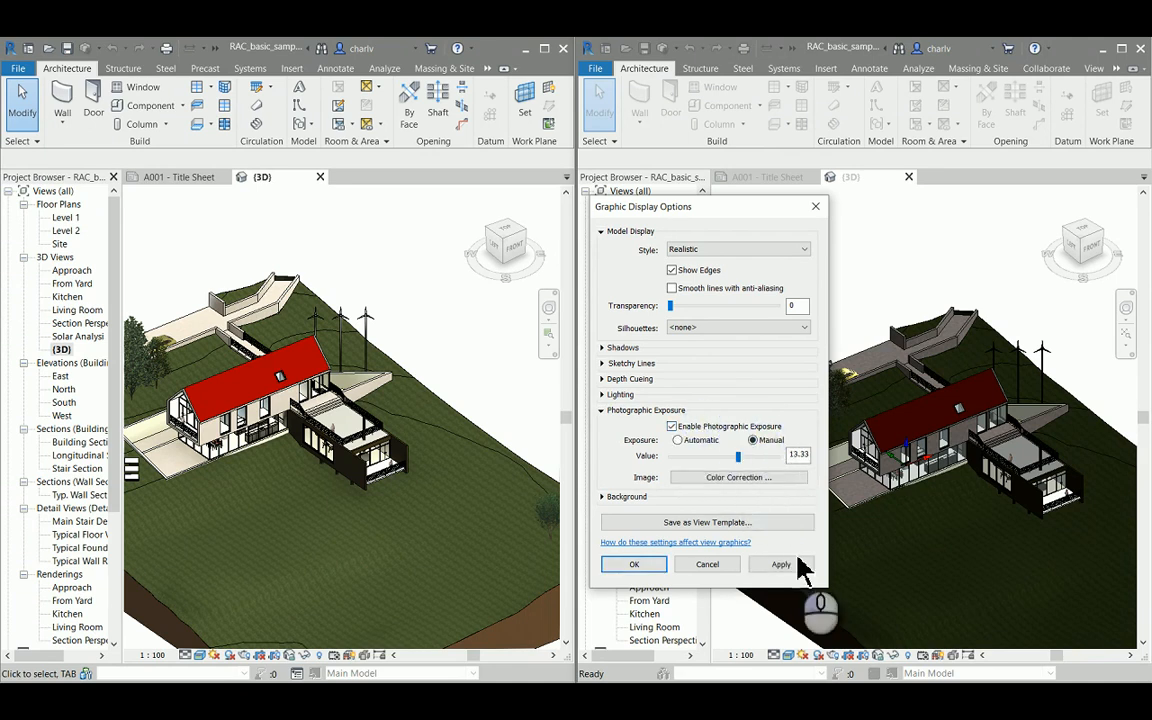
click(780, 564)
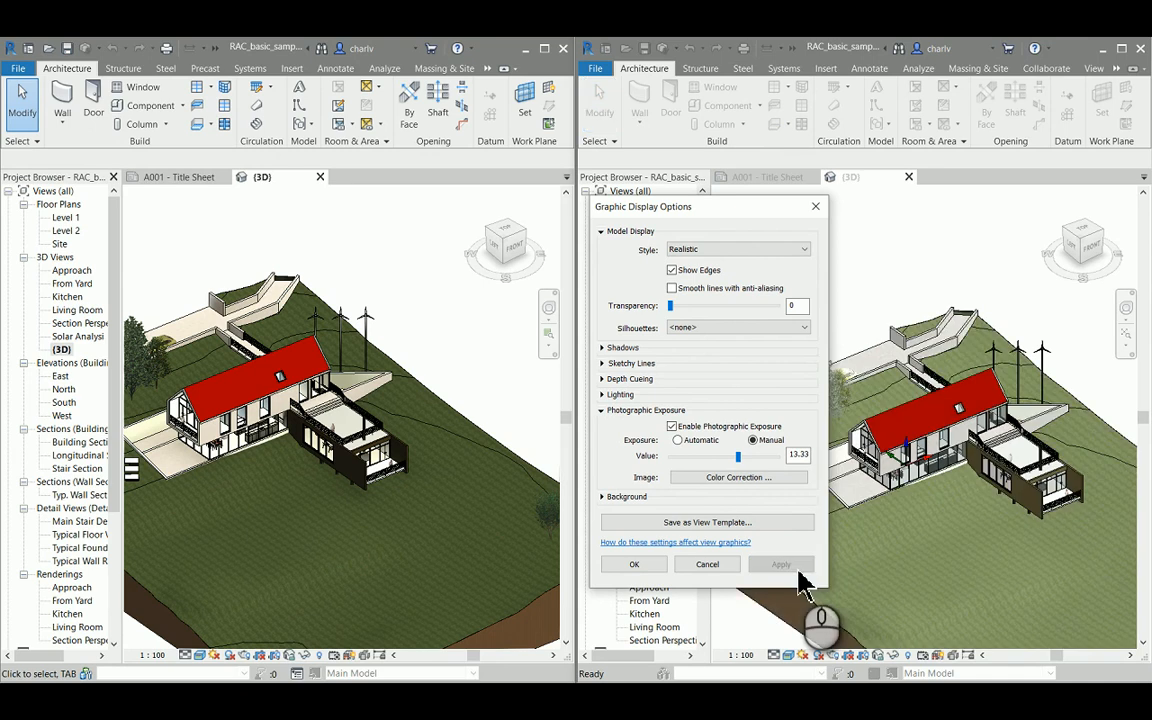
click(634, 564)
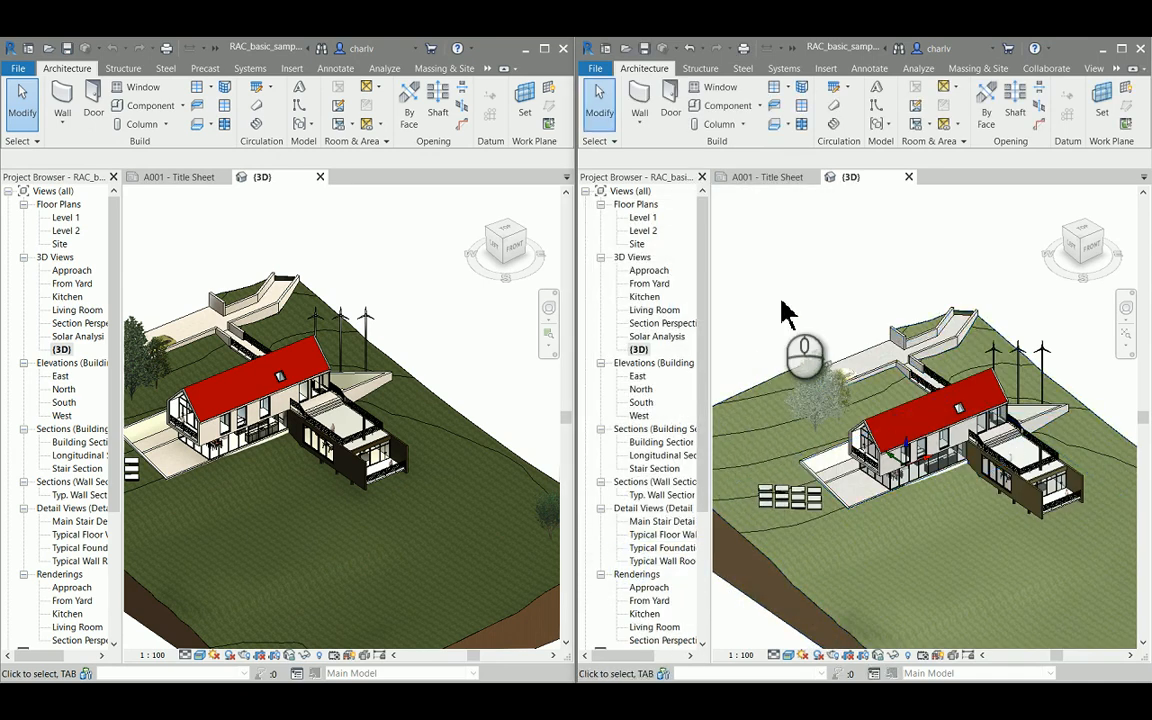
mouse_move(430, 370)
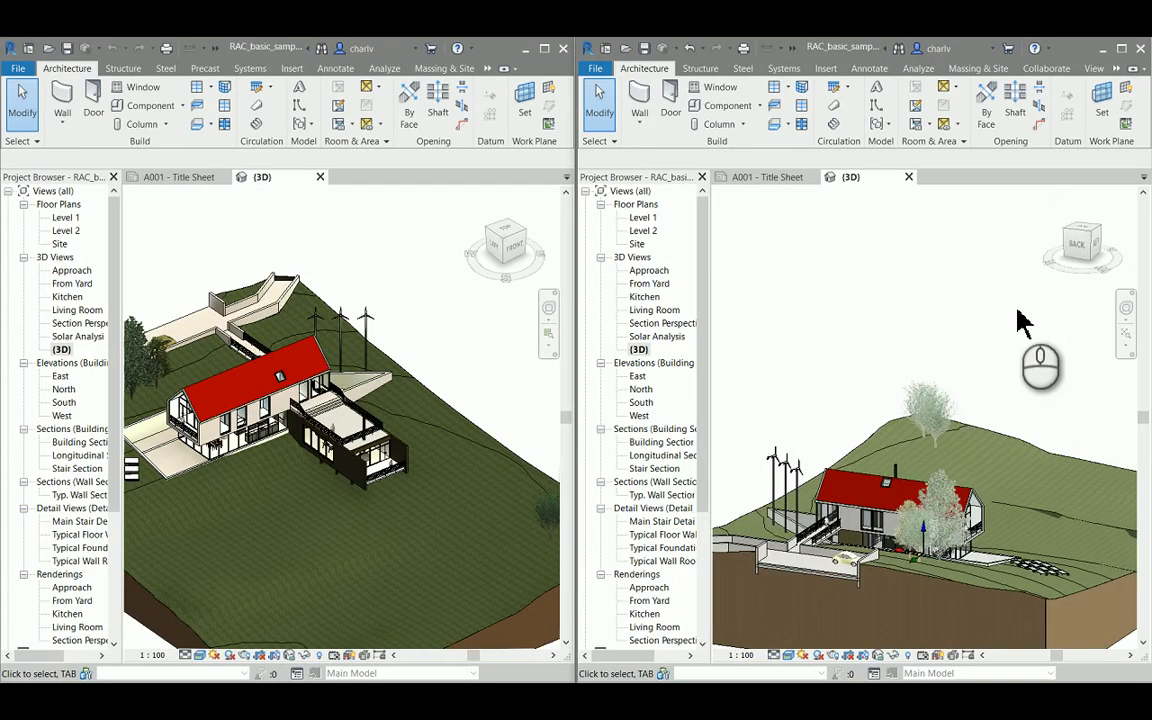
mouse_move(344, 324)
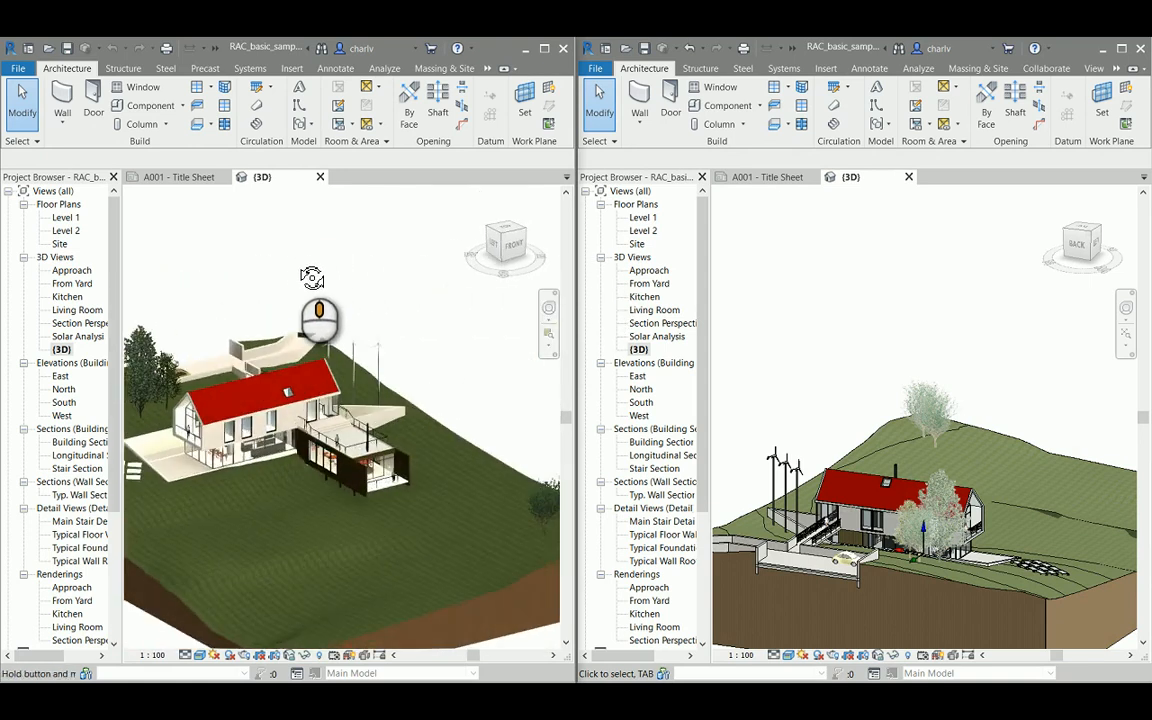
Orbit the left 3D model to view another side of the house.
drag(312, 320, 368, 330)
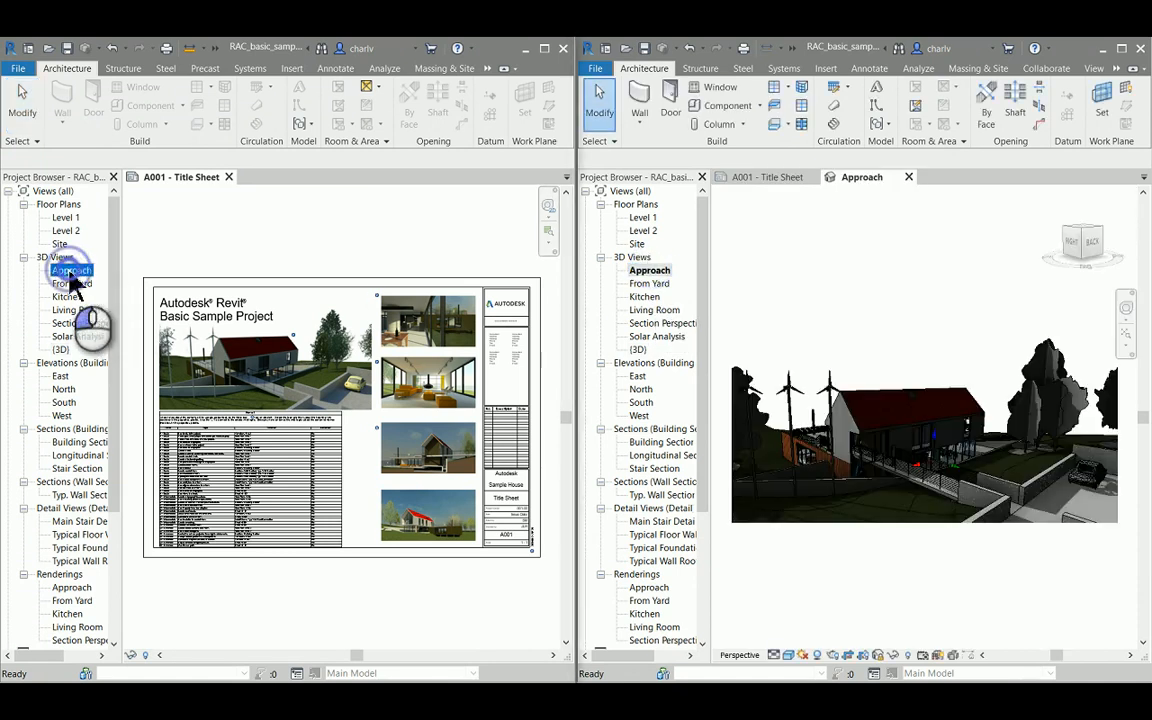
Show the Approach perspective in the left window and set the right Approach view to Realistic.
double_click(72, 270)
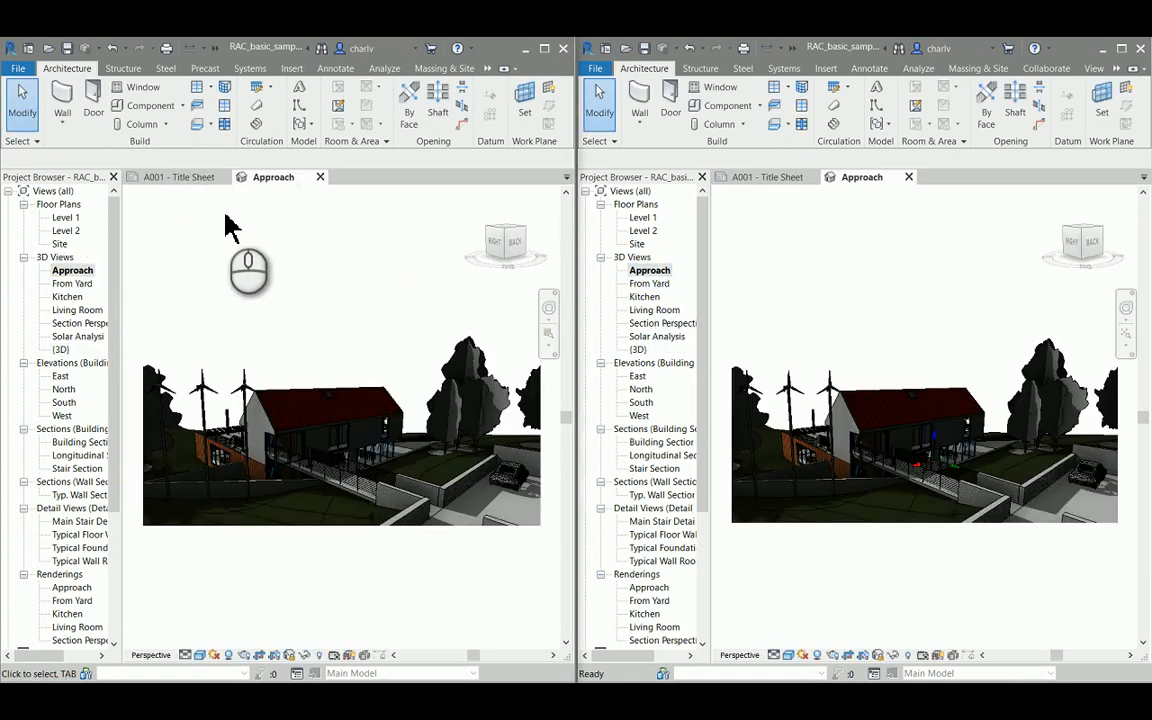
click(200, 656)
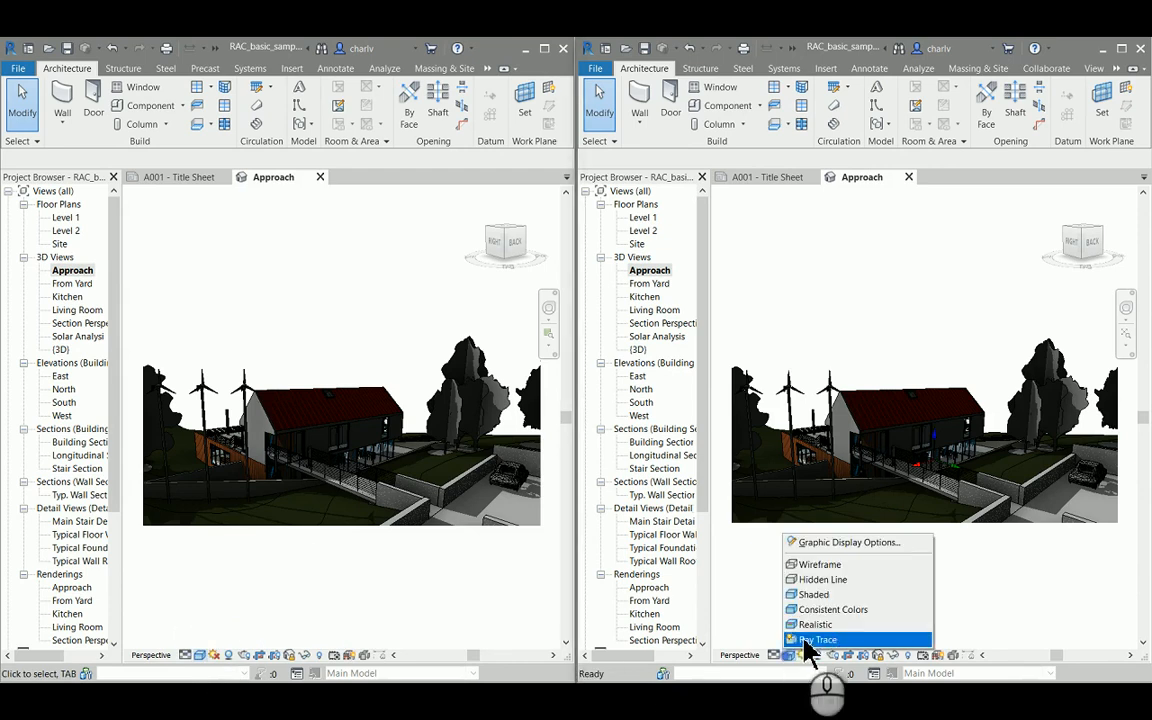
click(818, 640)
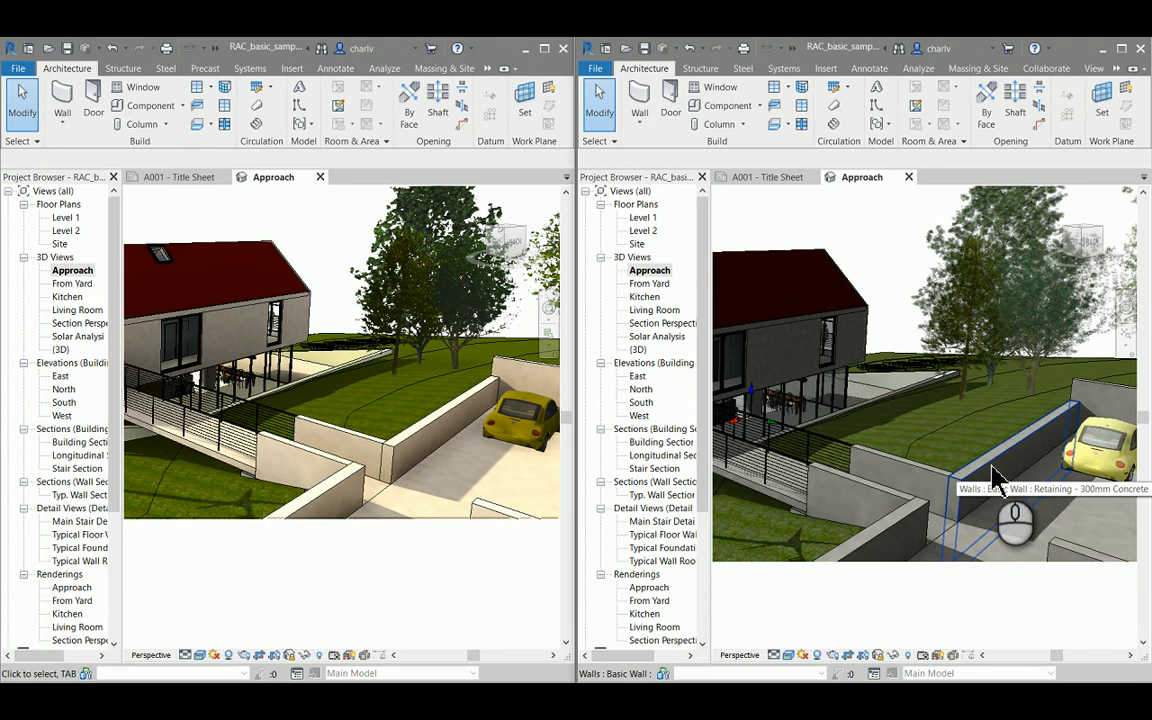
mouse_move(1090, 516)
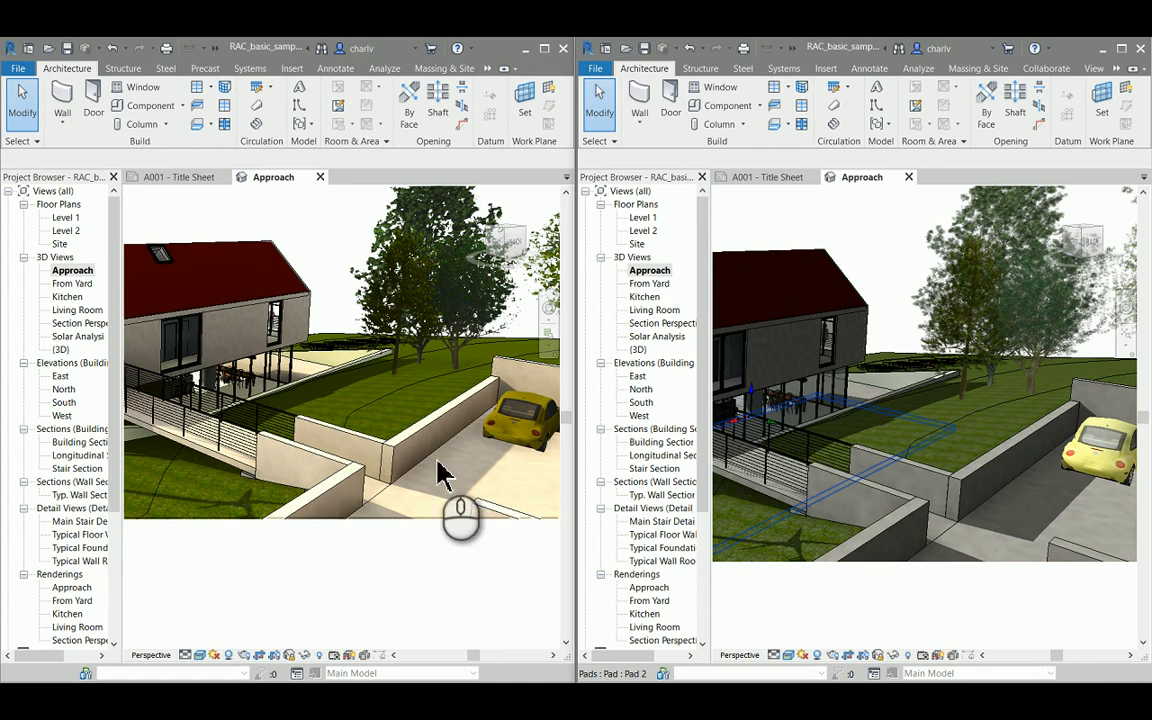
mouse_move(416, 478)
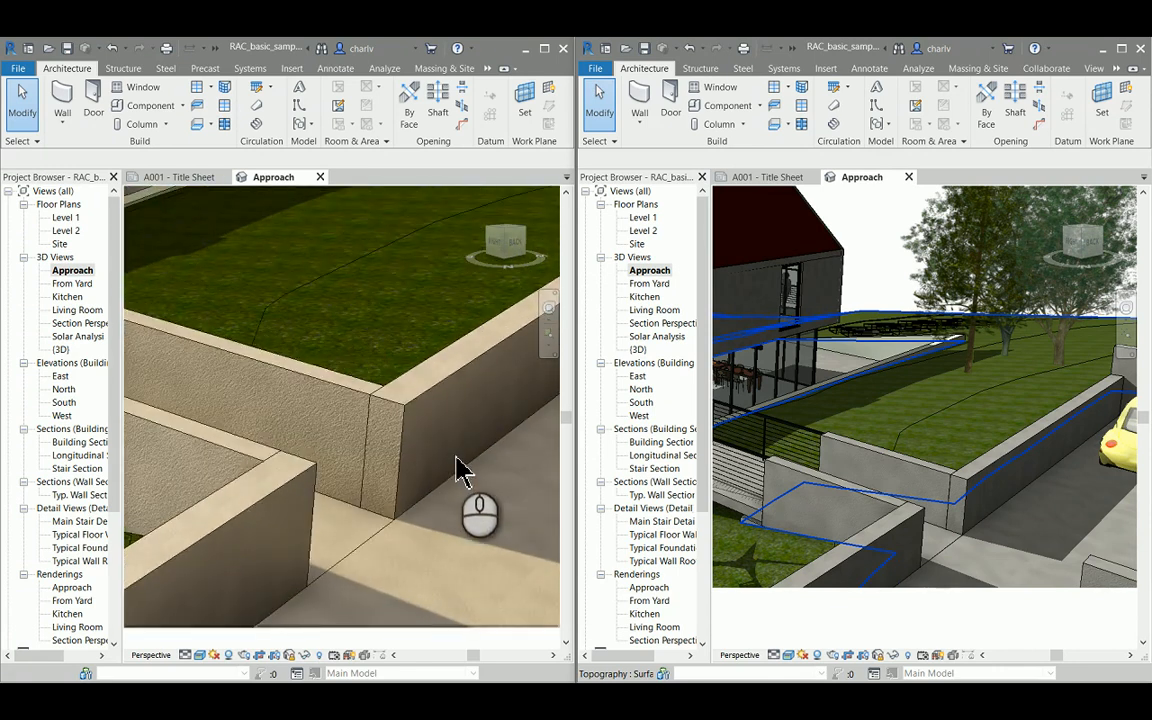
mouse_move(460, 456)
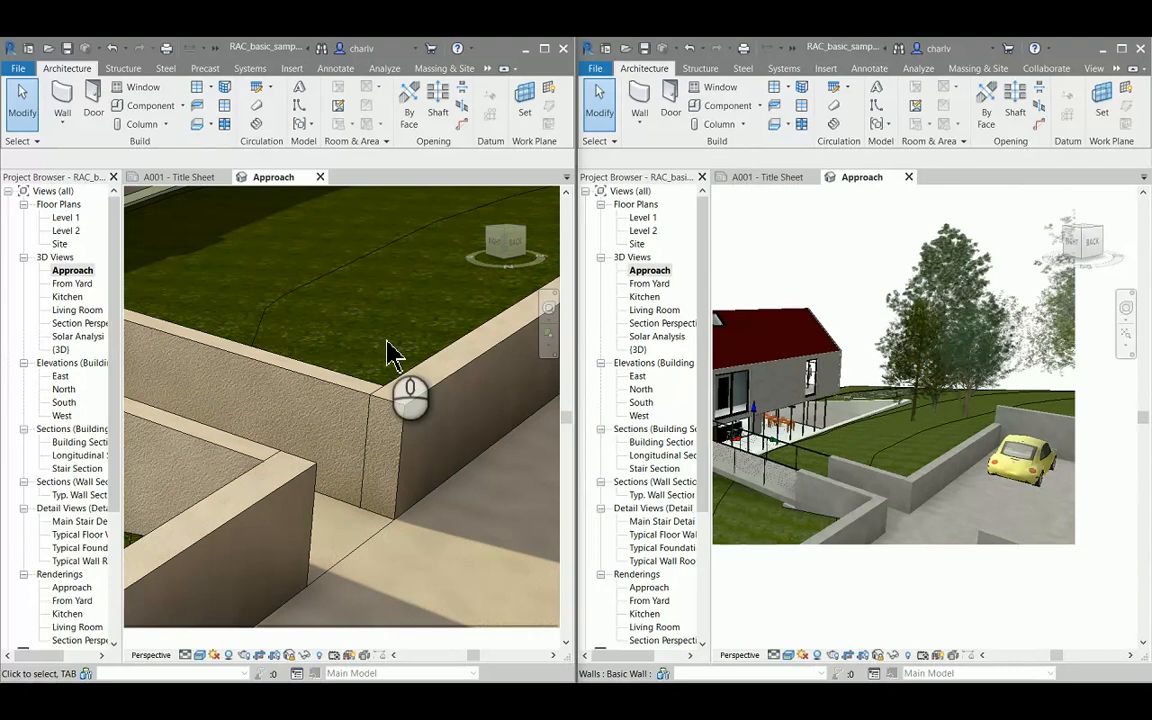
drag(410, 400, 390, 470)
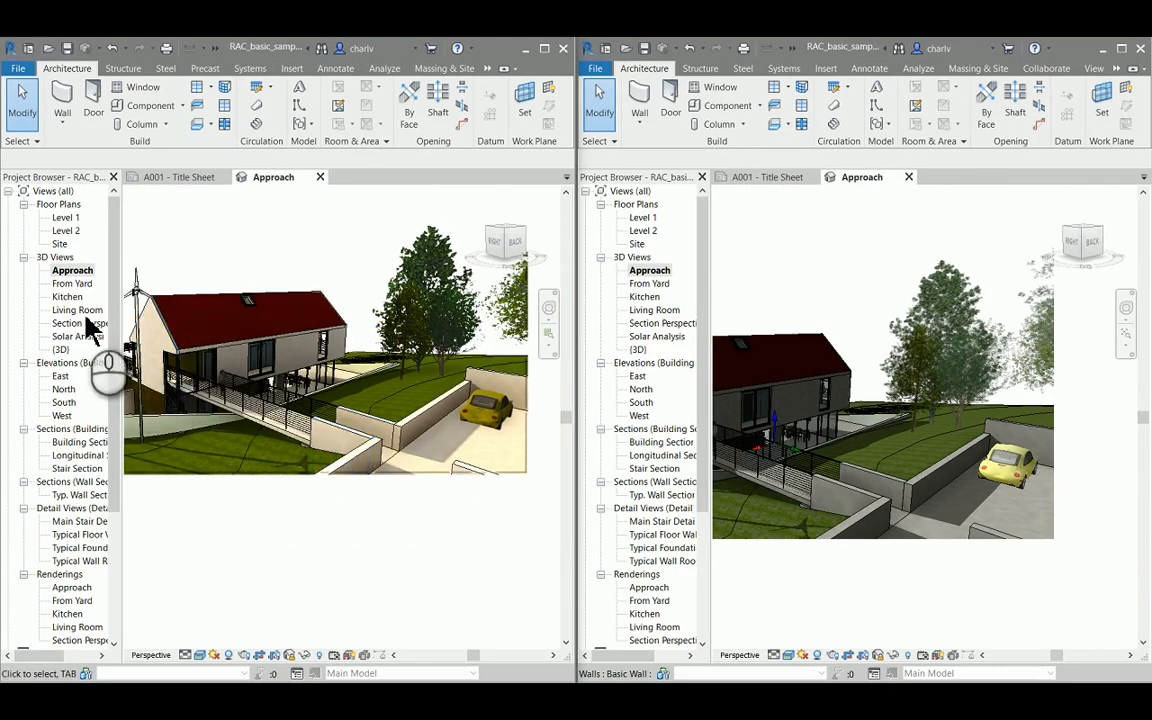
Show the Living Room perspective view in the left window.
click(76, 308)
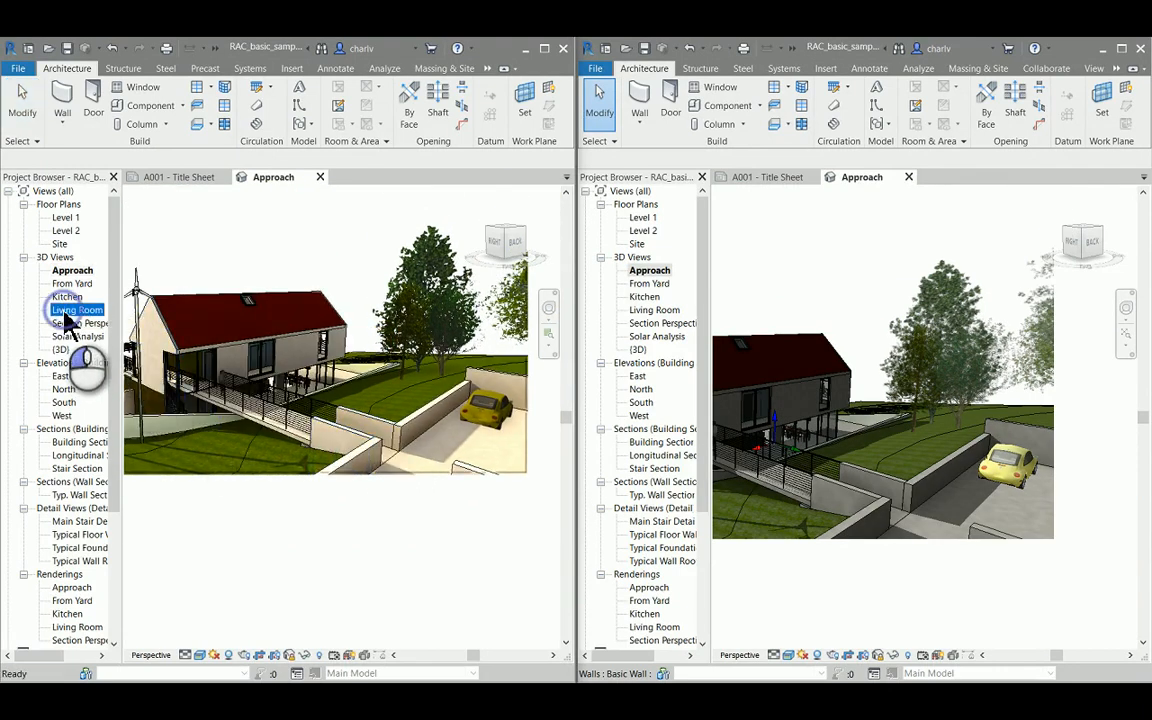
double_click(76, 308)
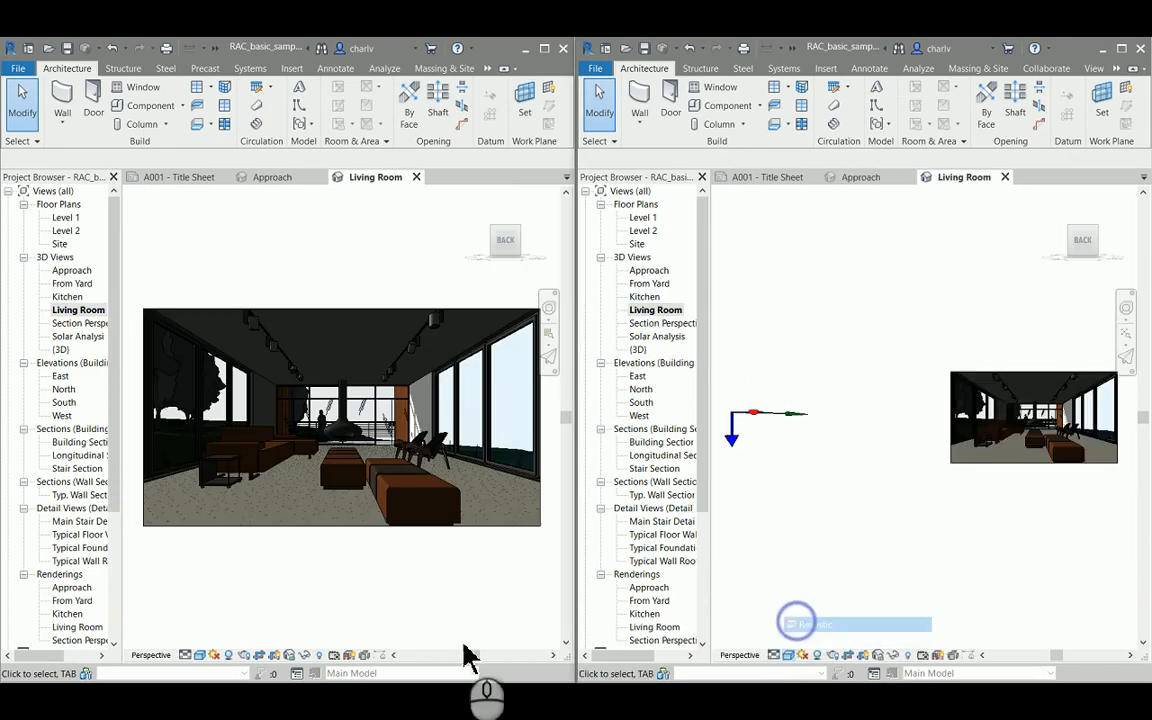
click(210, 656)
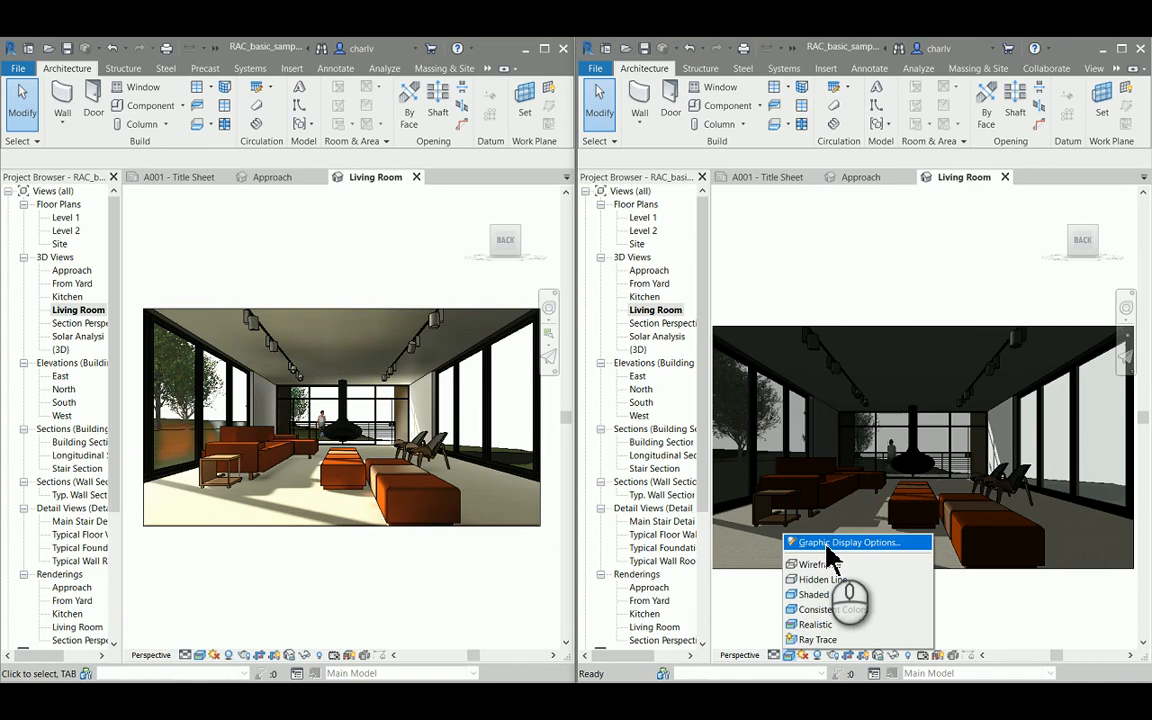
Bring up Graphic Display Options for the right Living Room view to adjust exposure.
click(848, 542)
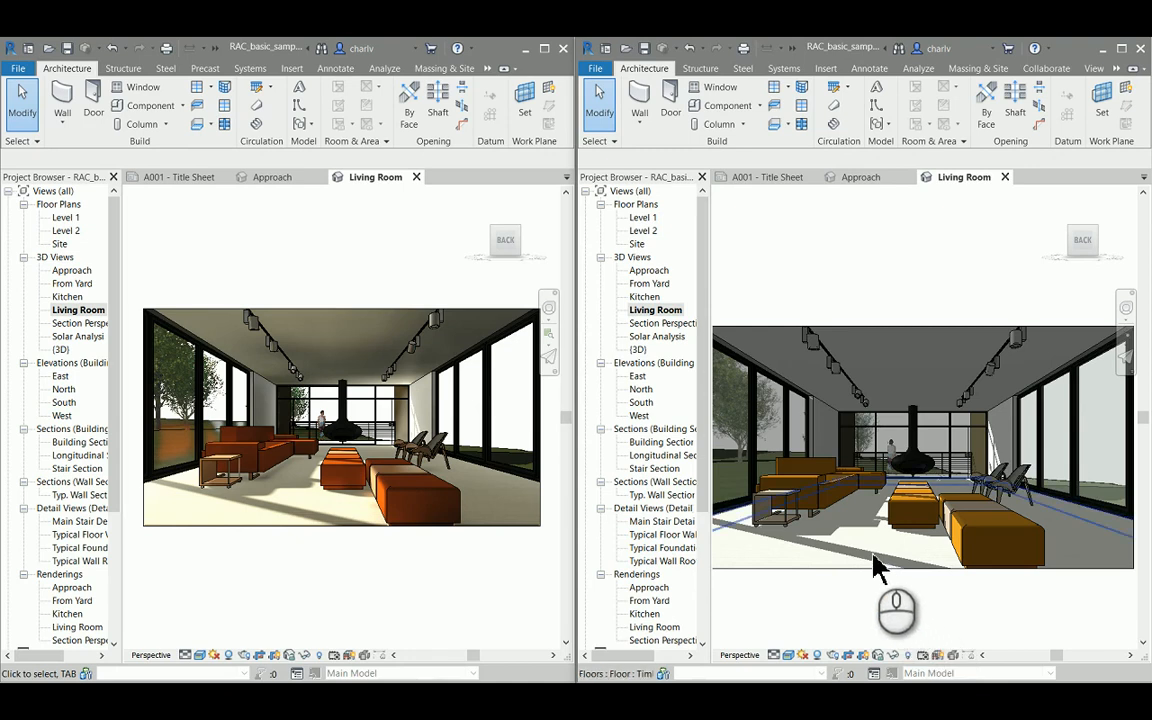
mouse_move(318, 524)
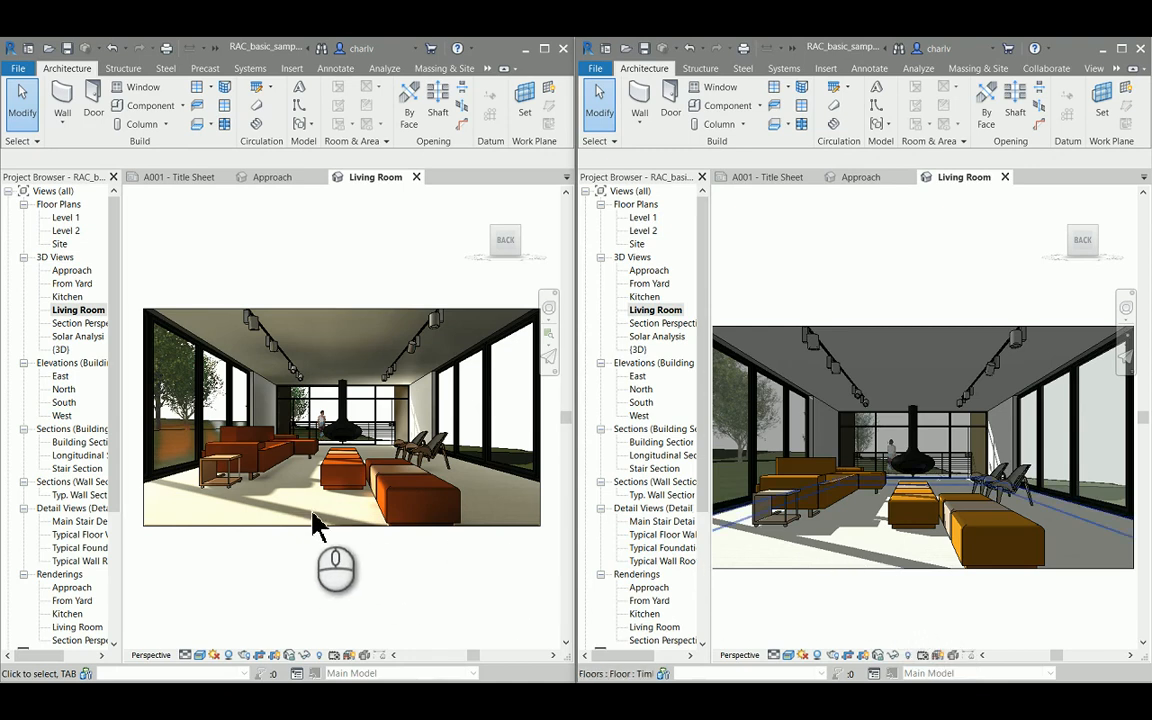
mouse_move(210, 464)
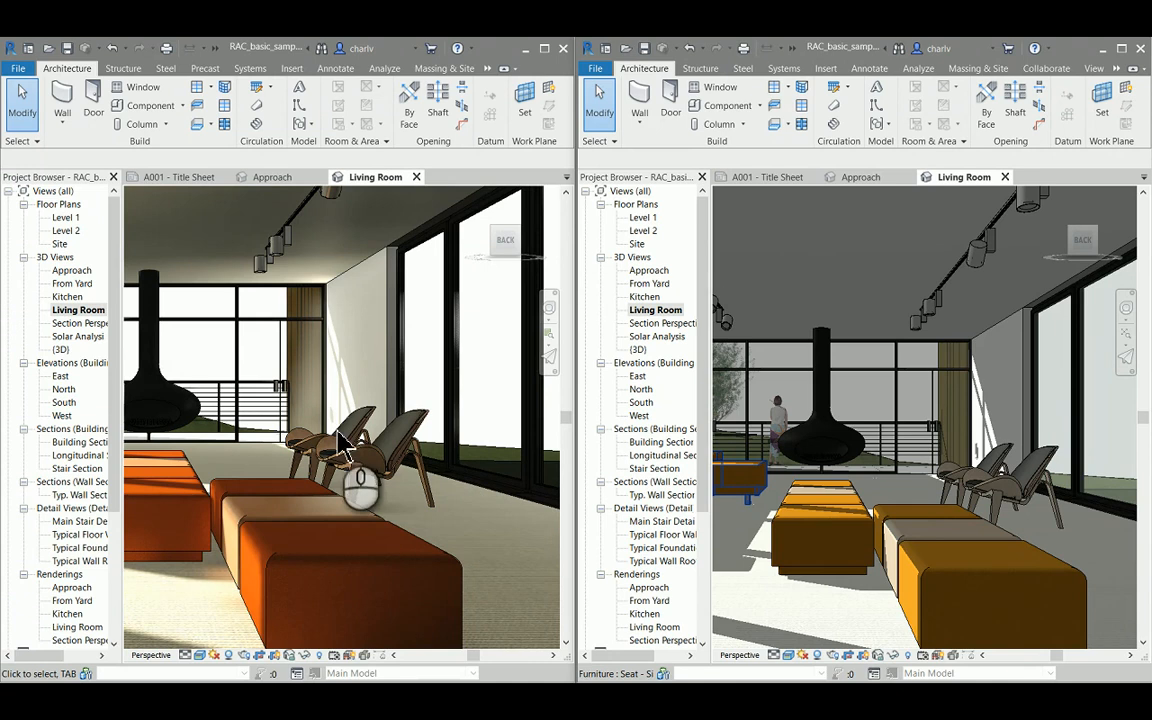
mouse_move(490, 496)
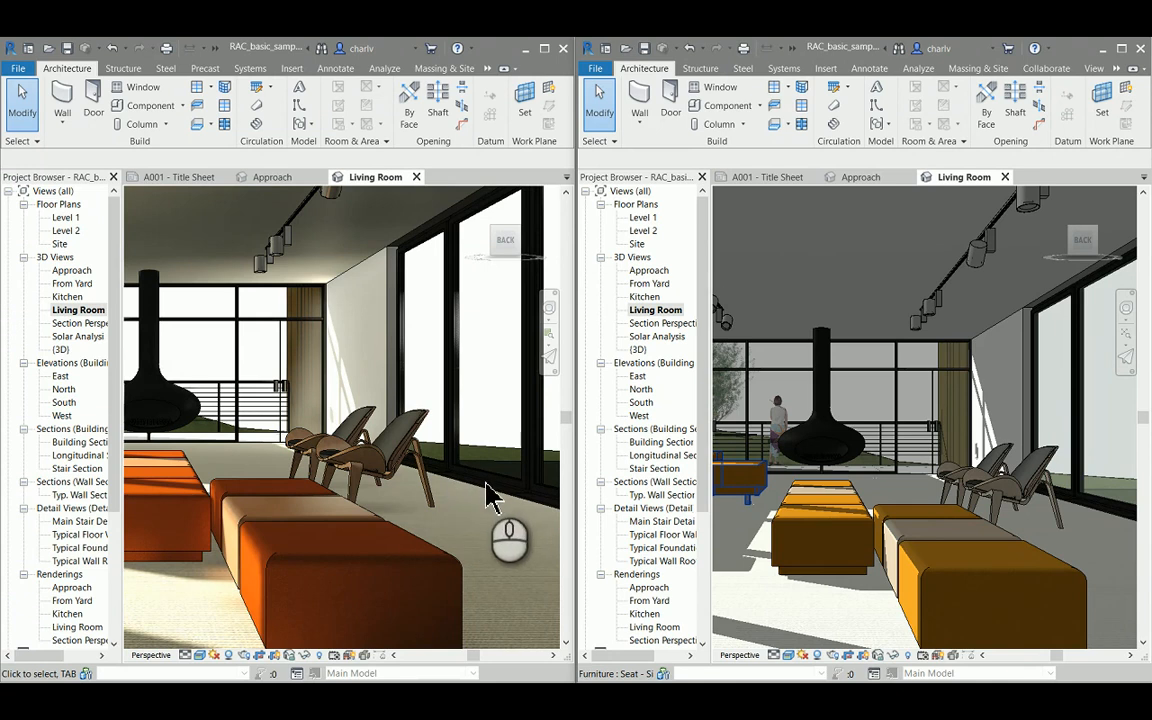
mouse_move(510, 490)
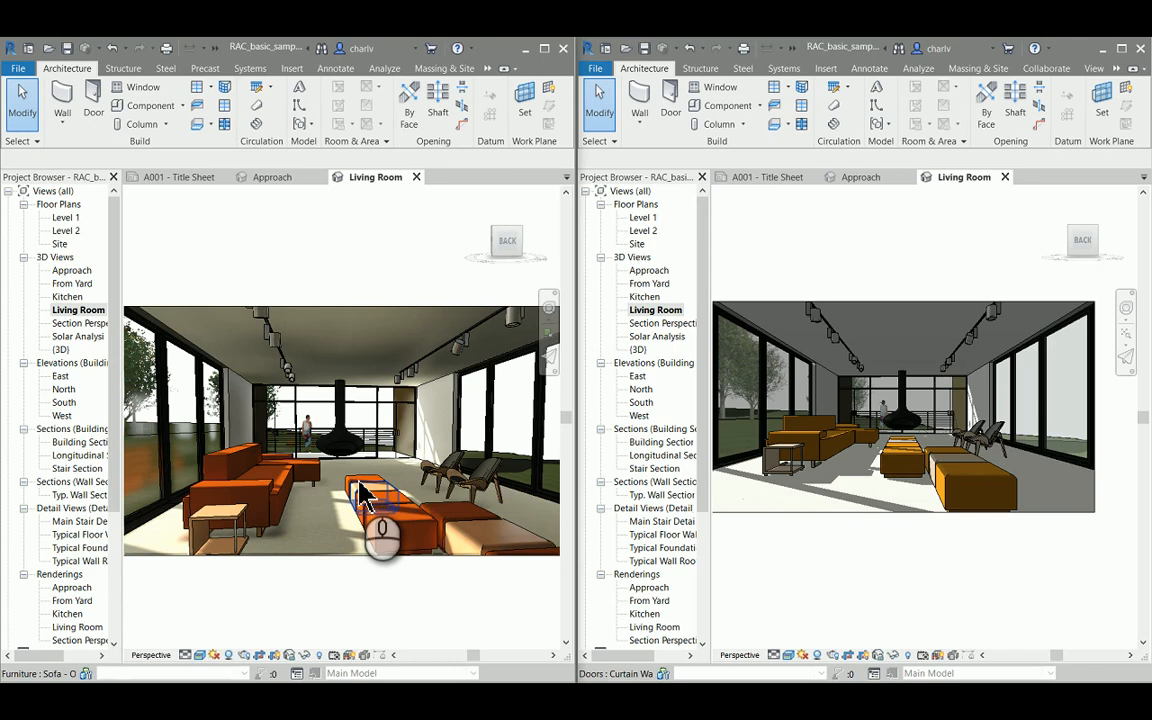
mouse_move(364, 496)
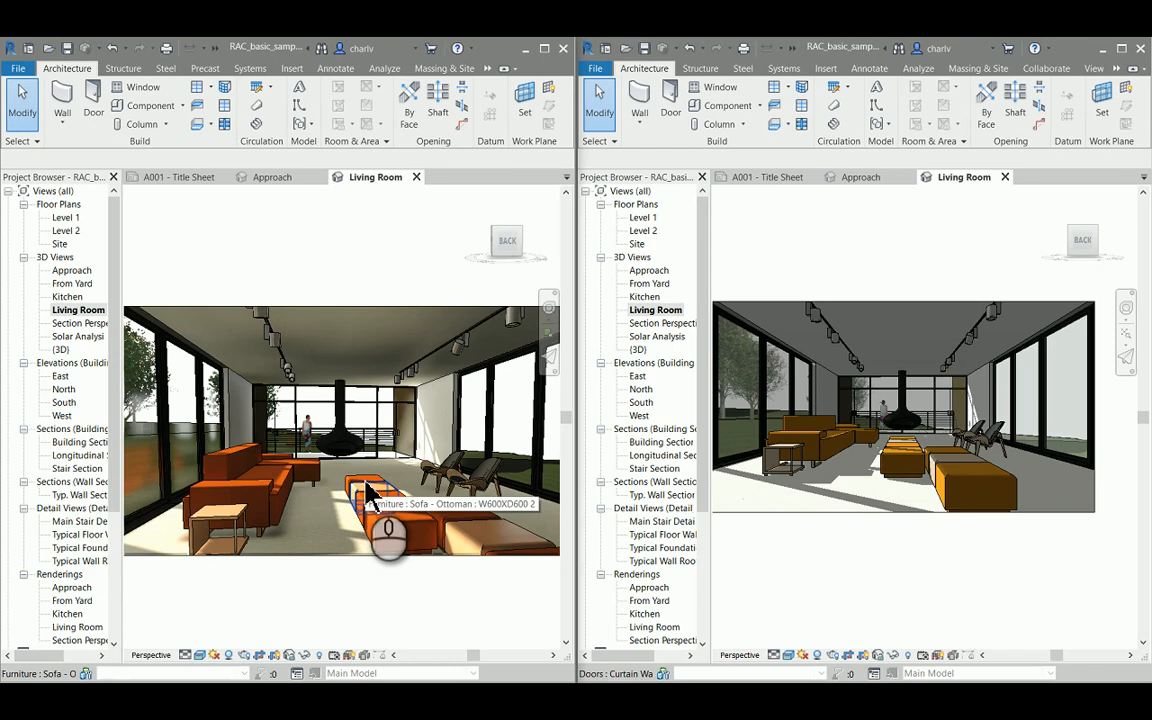